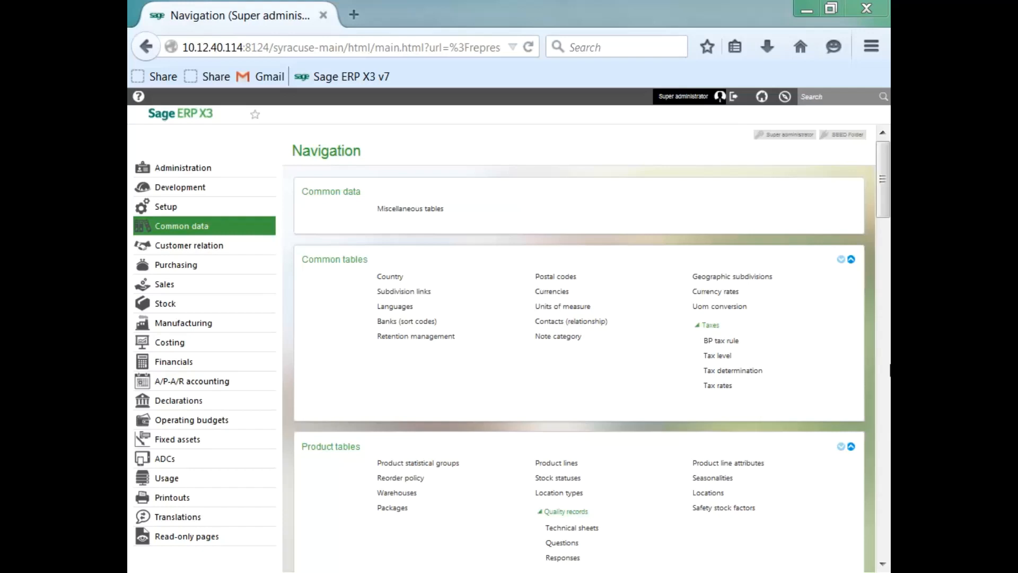
{"action": "mouse_move", "coordinate": [625, 473]}
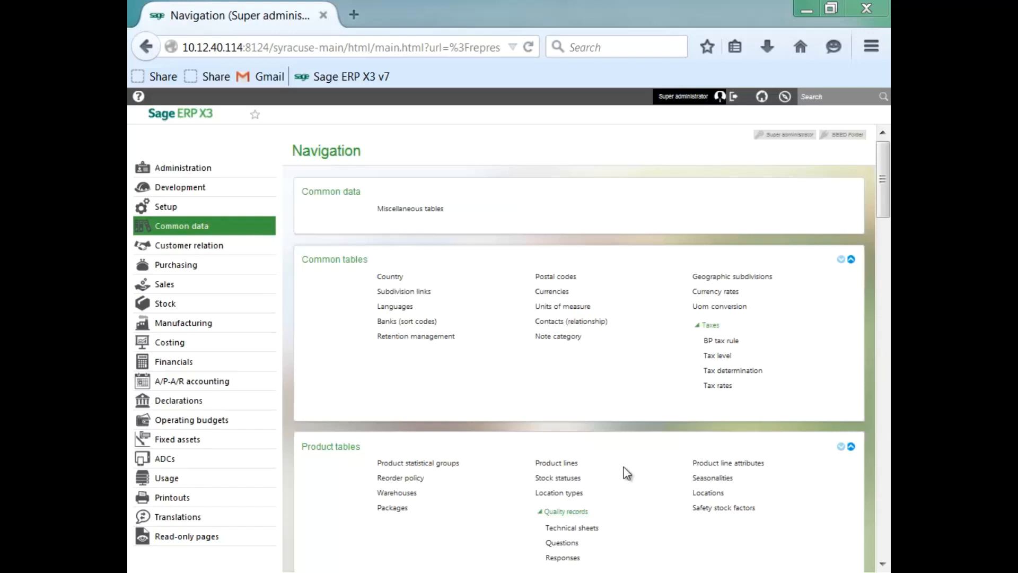
Open the Location type setup page and review the ASY1 ASSEMBLY record for site NA012, format AAABB.
{"action": "left_click", "coordinate": [558, 492]}
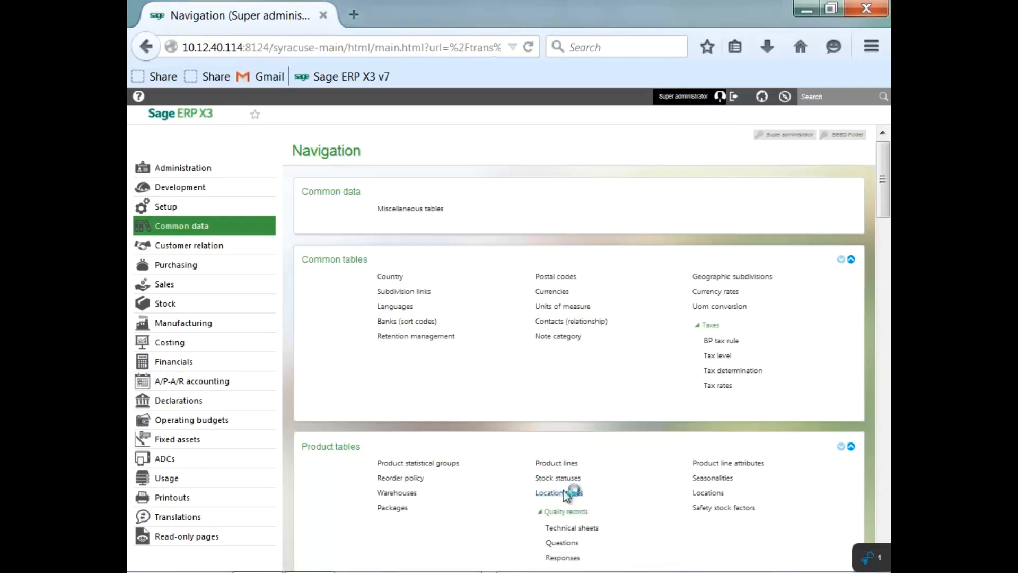
{"action": "left_click", "coordinate": [554, 492]}
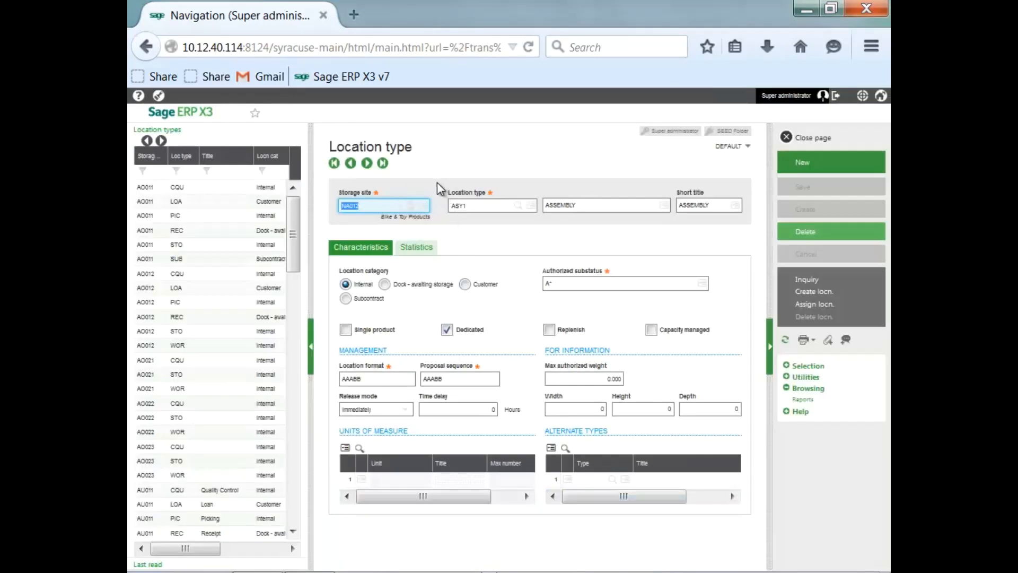
{"action": "mouse_move", "coordinate": [379, 230]}
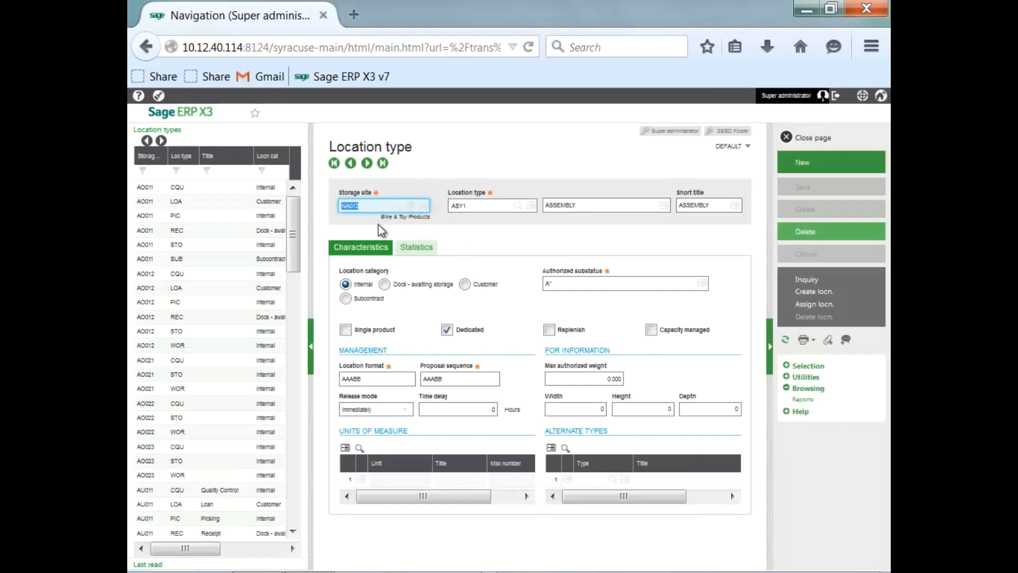
{"action": "mouse_move", "coordinate": [427, 229]}
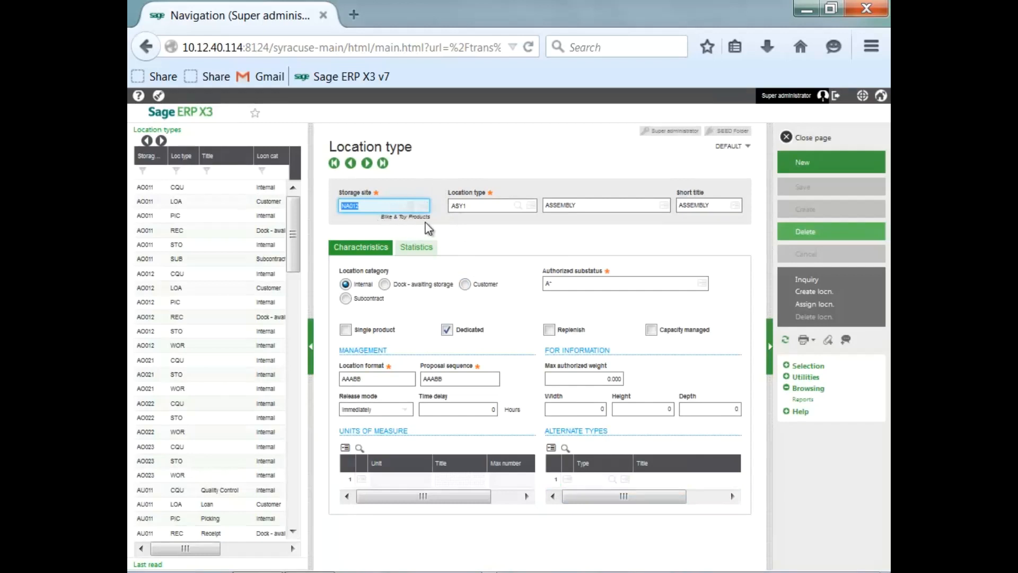
{"action": "mouse_move", "coordinate": [469, 224]}
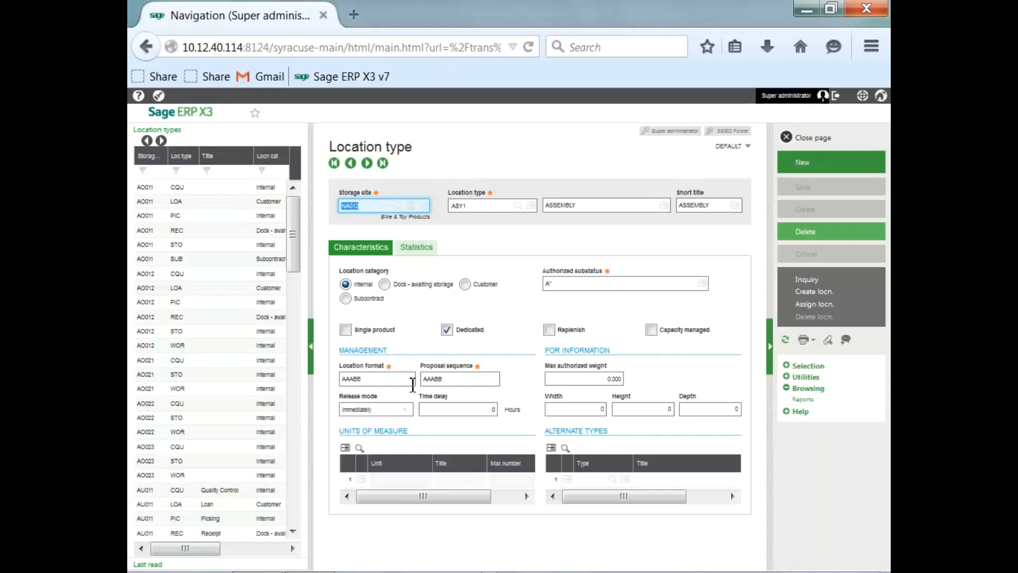
{"action": "mouse_move", "coordinate": [400, 397]}
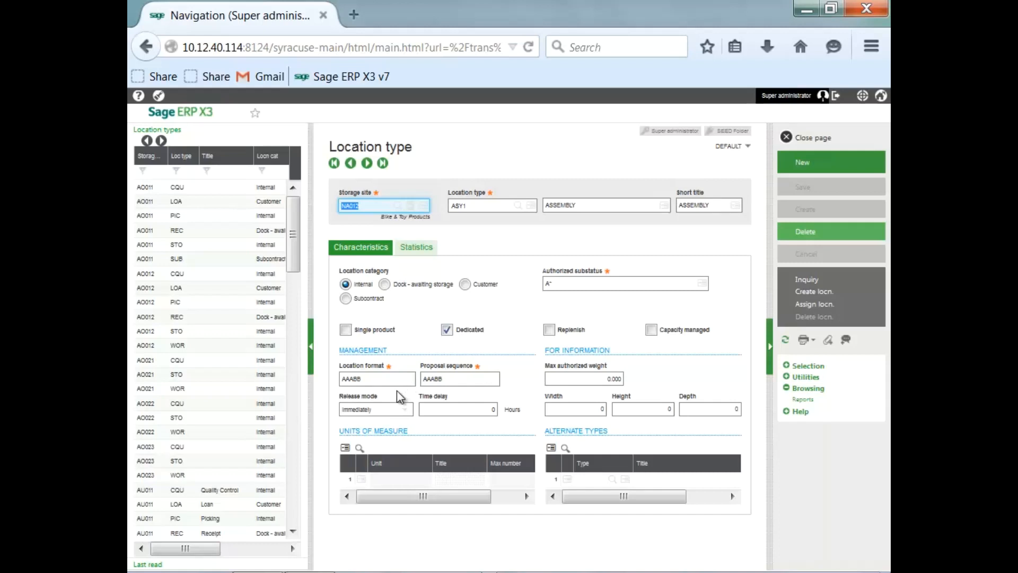
{"action": "mouse_move", "coordinate": [395, 398]}
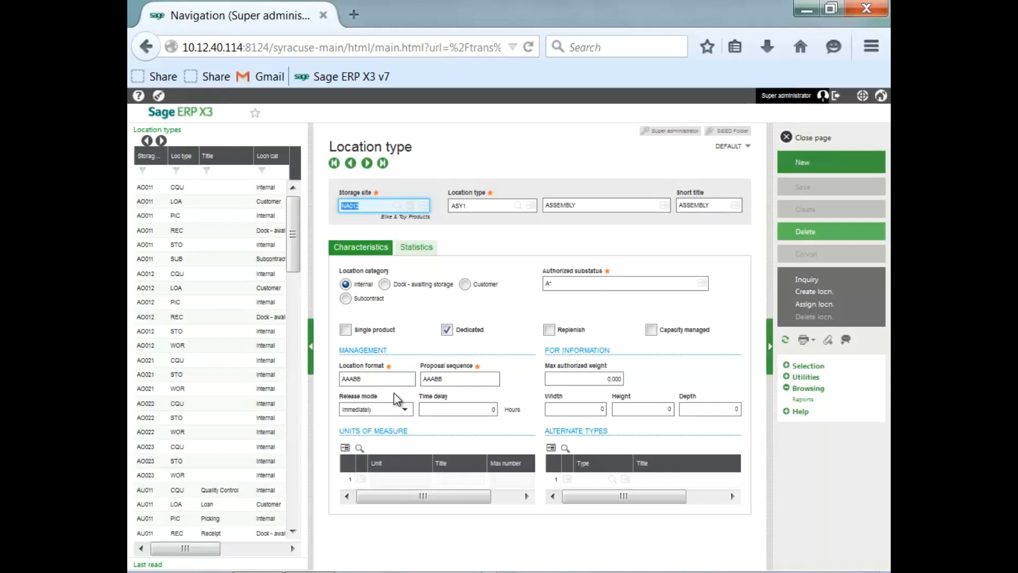
{"action": "mouse_move", "coordinate": [357, 396]}
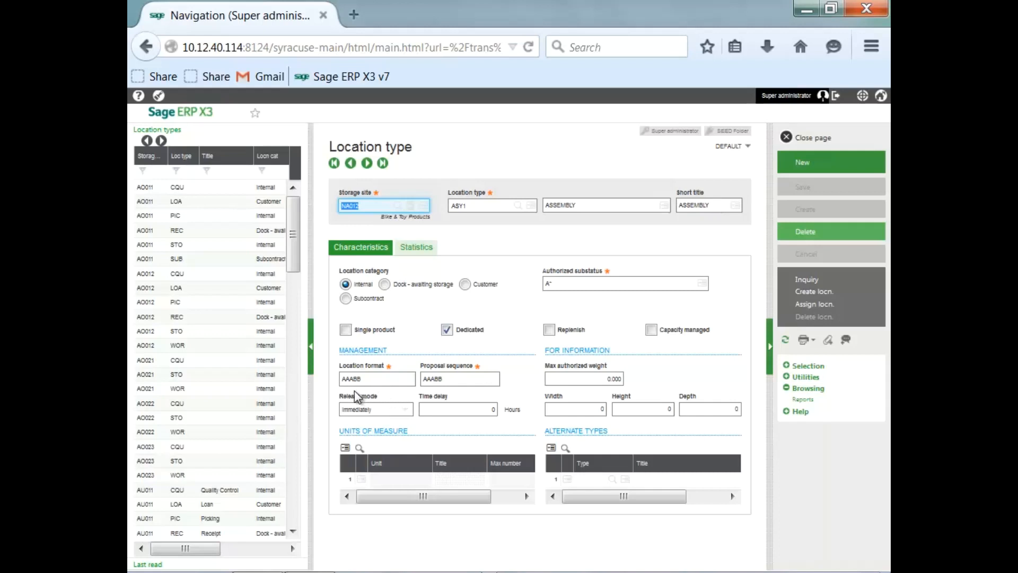
{"action": "mouse_move", "coordinate": [363, 395]}
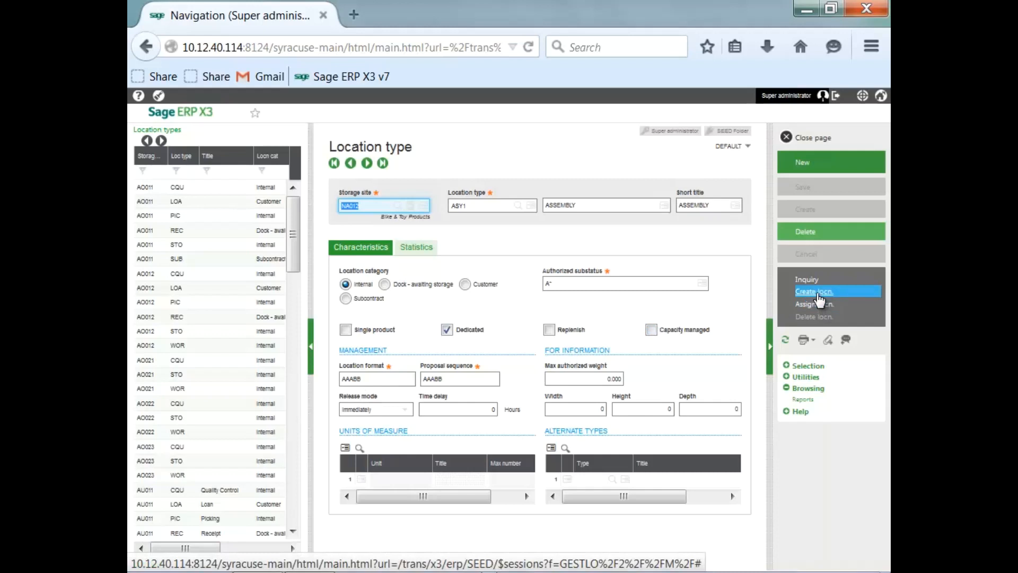
Start location creation for ASY1 with first location CQX01 and last location CQX05.
{"action": "left_click", "coordinate": [814, 291]}
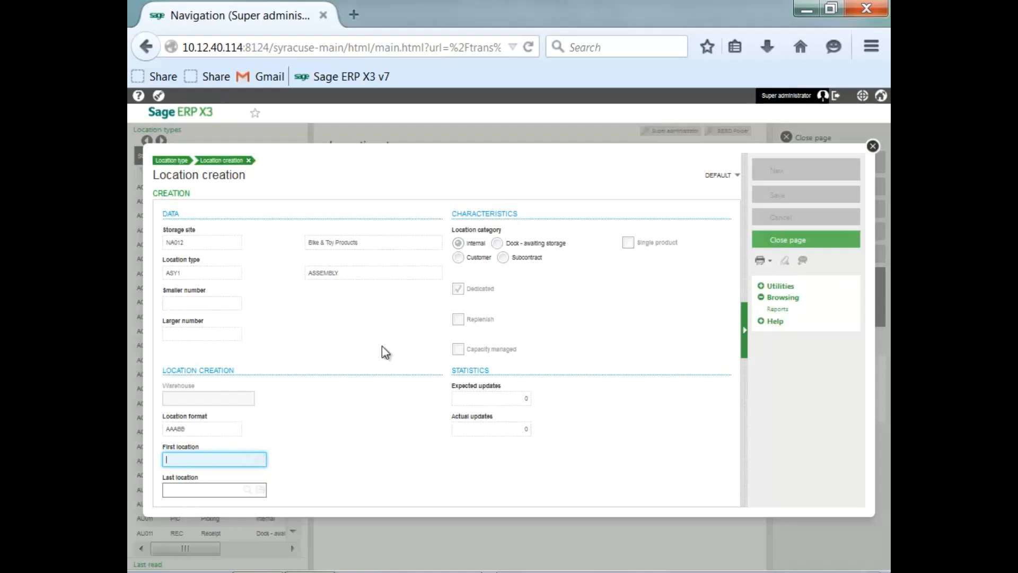
{"action": "type", "text": "c"}
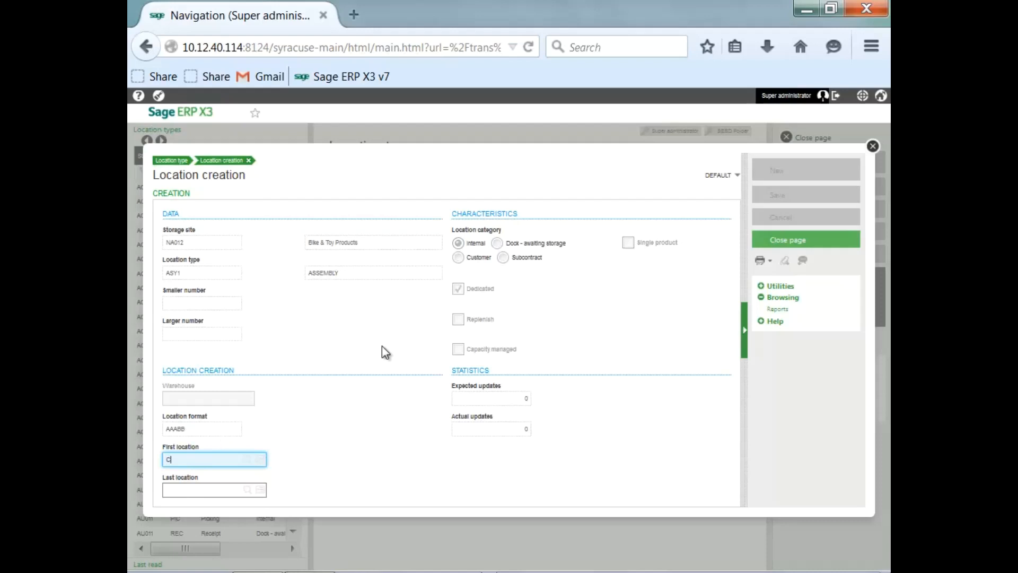
{"action": "type", "text": "QX01"}
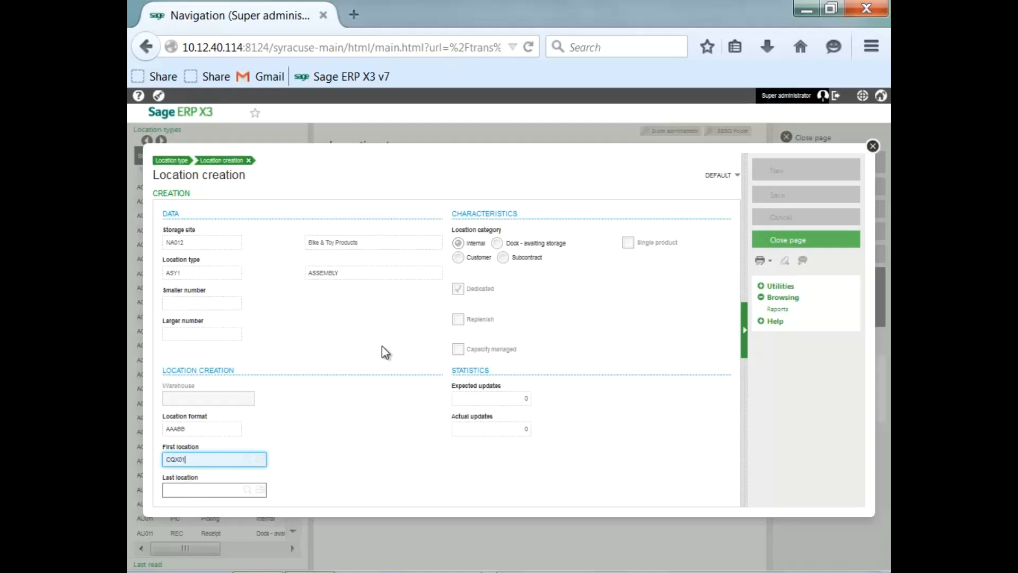
{"action": "left_click", "coordinate": [208, 489]}
{"action": "type", "text": "CQX05"}
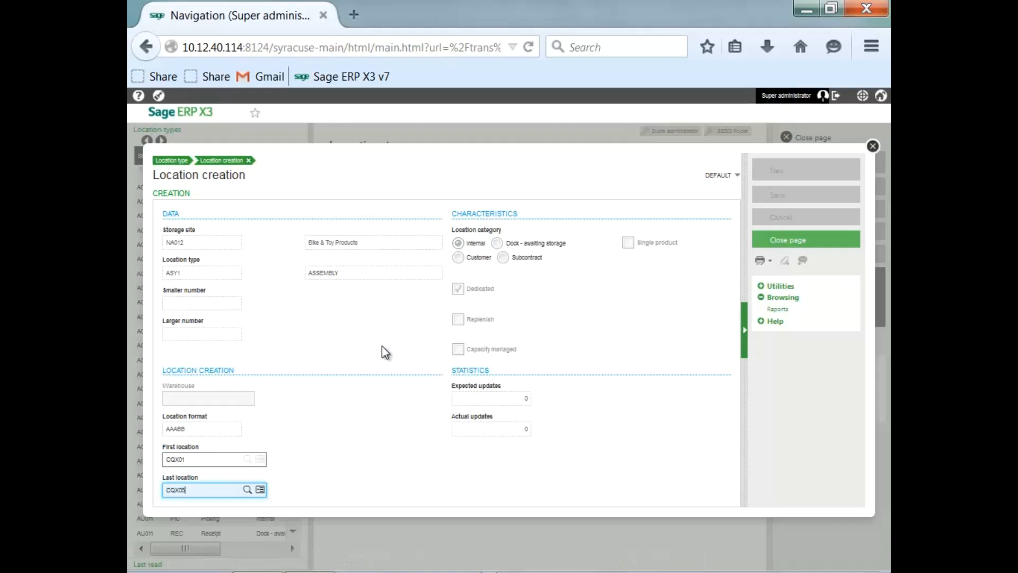
{"action": "mouse_move", "coordinate": [409, 351]}
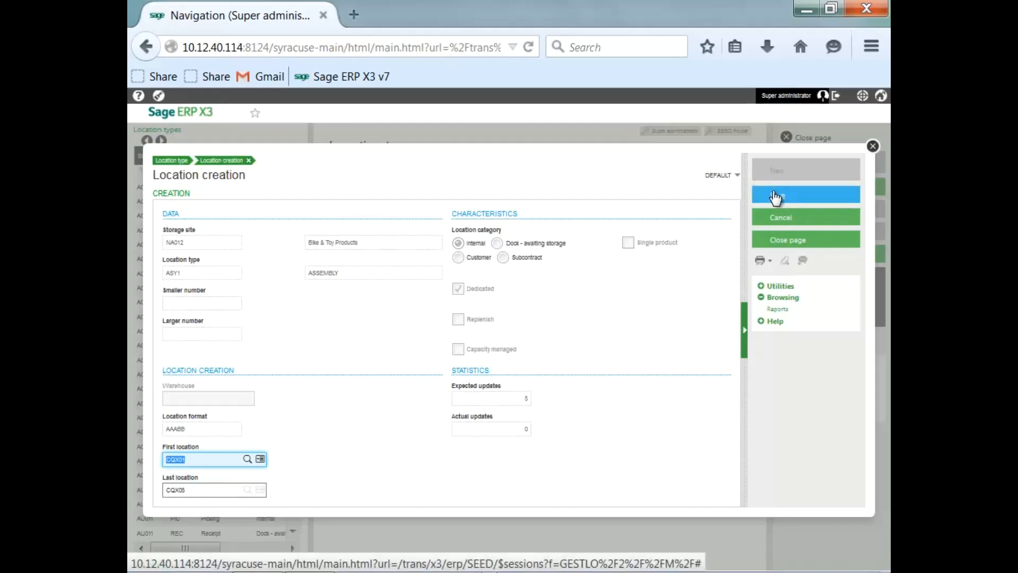
Save to create the 5 locations CQX01–CQX05, confirming the warning and the completion message.
{"action": "left_click", "coordinate": [804, 194]}
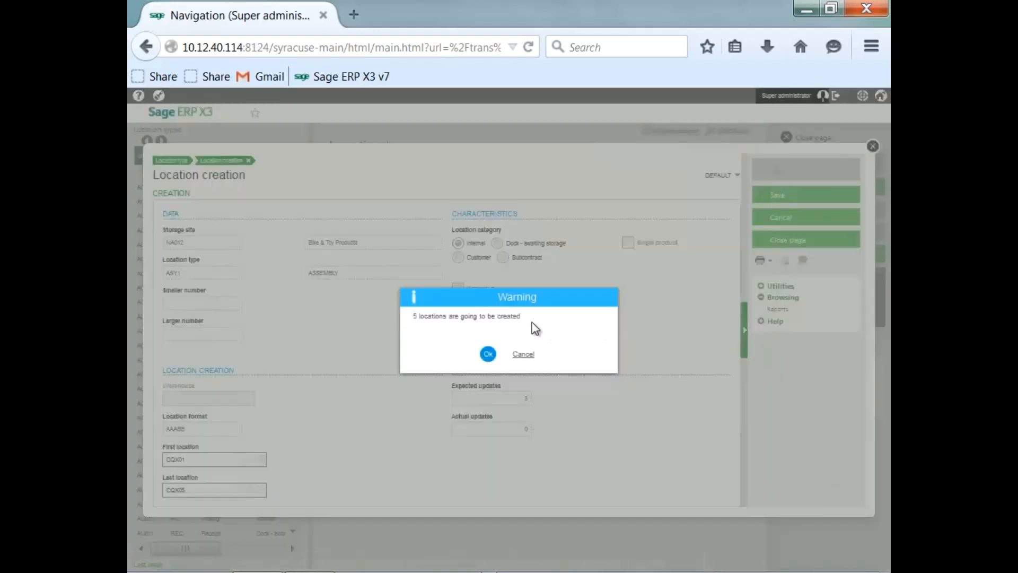
{"action": "mouse_move", "coordinate": [507, 330]}
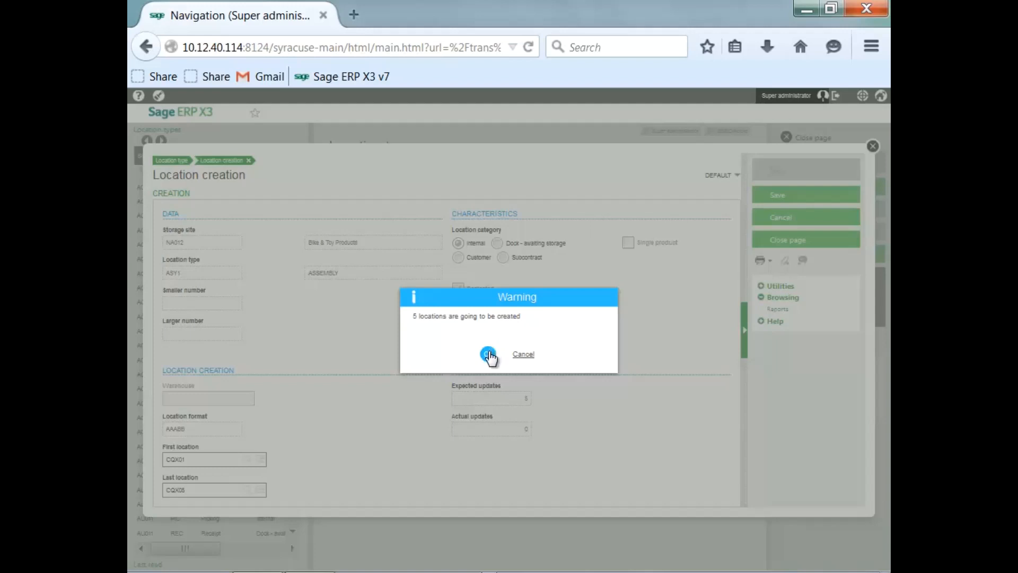
{"action": "left_click", "coordinate": [487, 354]}
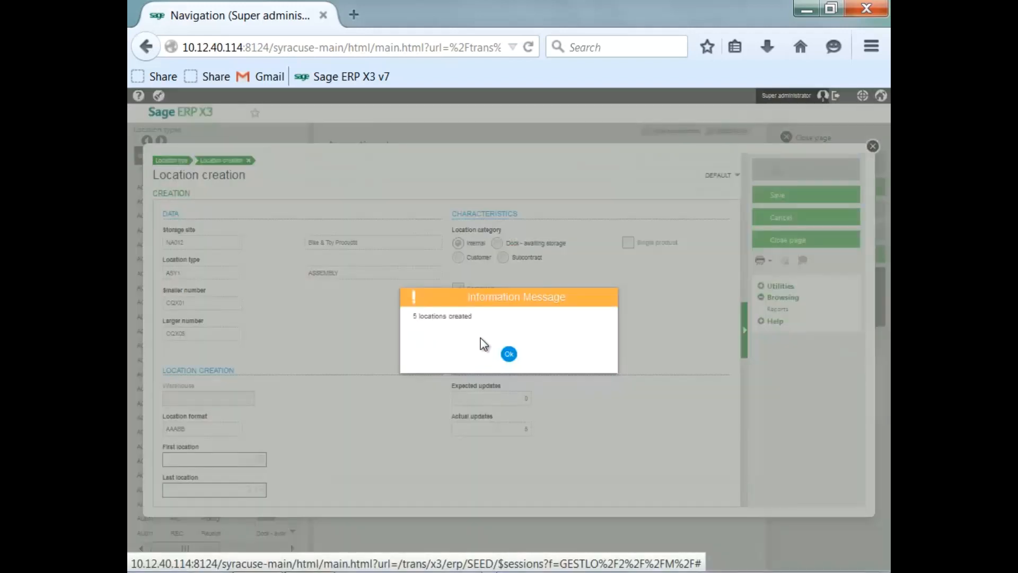
{"action": "left_click", "coordinate": [509, 354]}
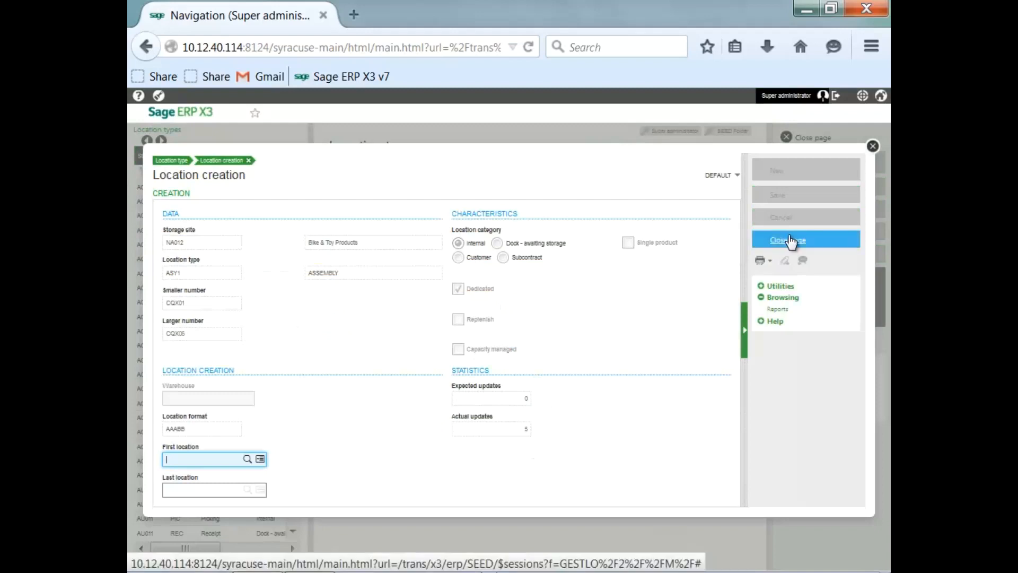
{"action": "left_click", "coordinate": [787, 240]}
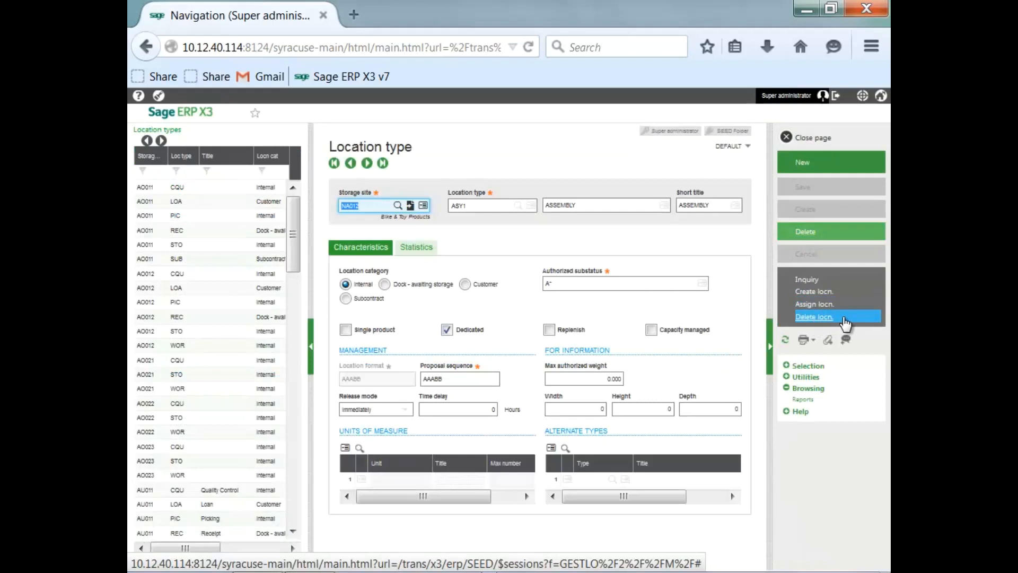
Close the Location creation window and the Location type page, returning to the Navigation page.
{"action": "left_click", "coordinate": [813, 317]}
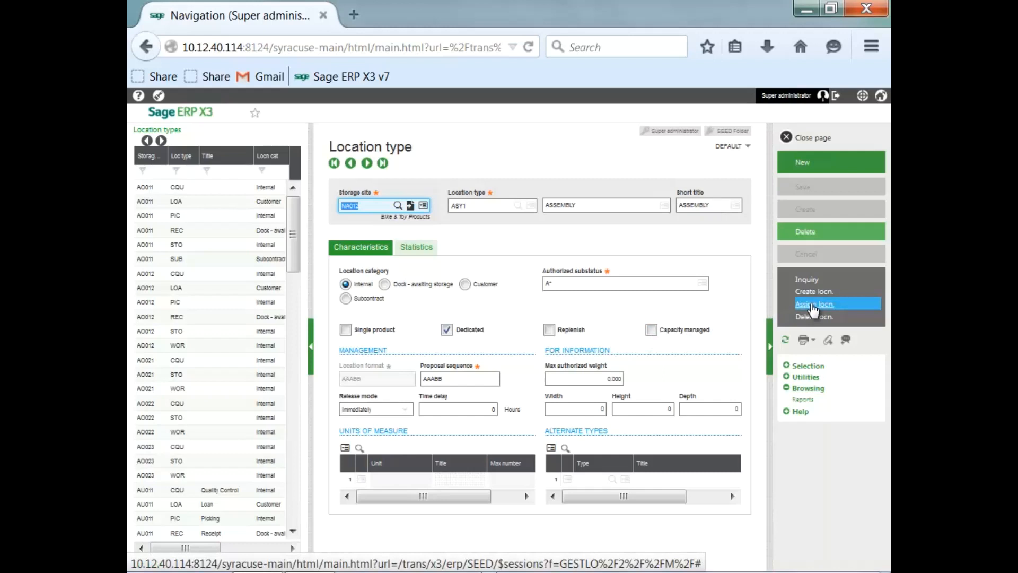
{"action": "mouse_move", "coordinate": [811, 279]}
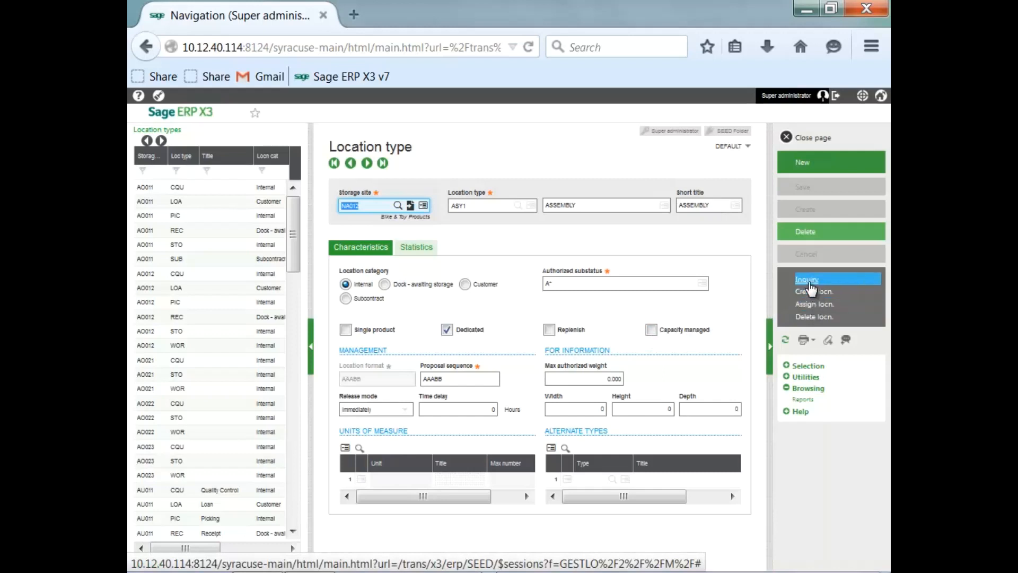
{"action": "left_click", "coordinate": [806, 279]}
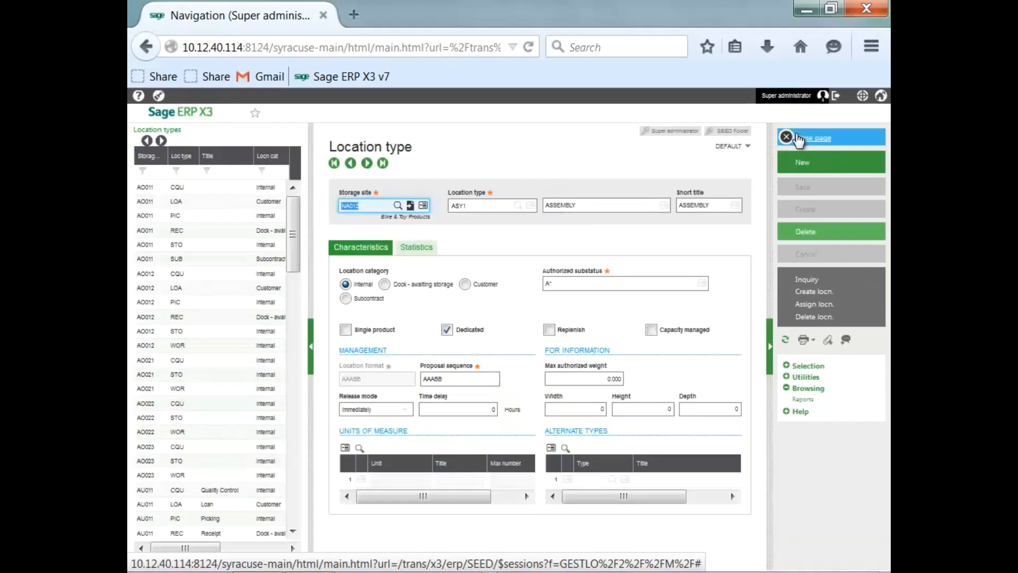
{"action": "left_click", "coordinate": [786, 137]}
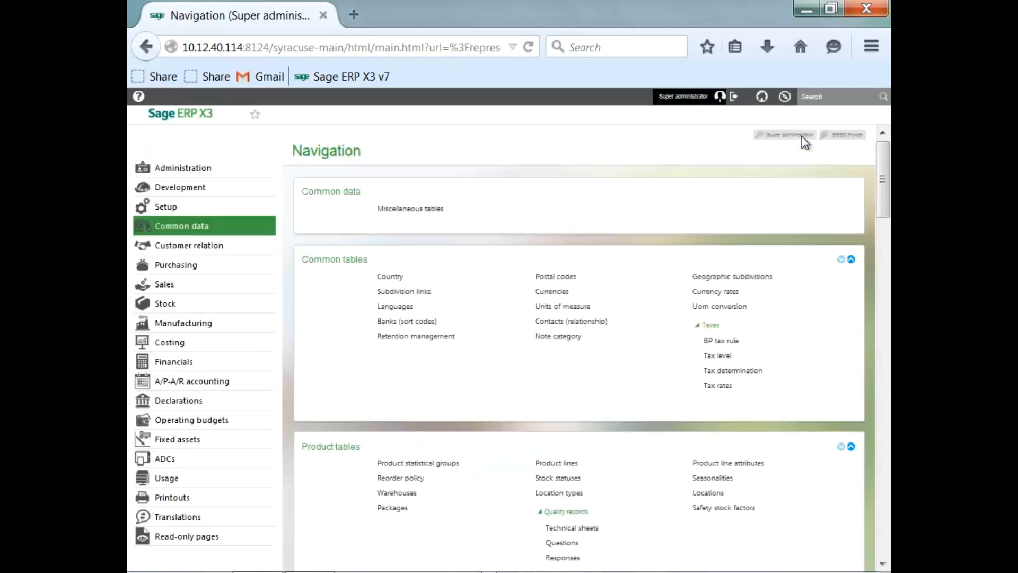